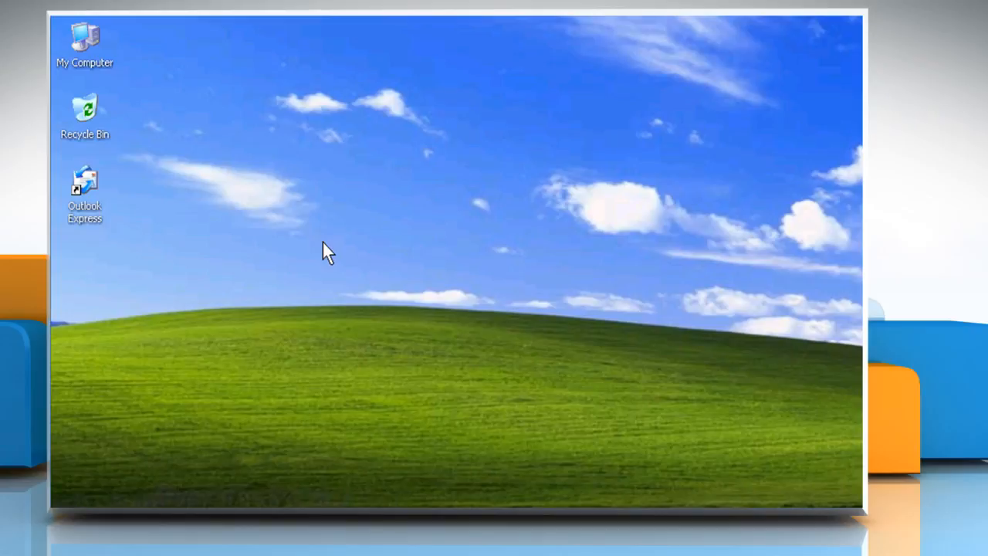
{"action": "mouse_move", "coordinate": [185, 278]}
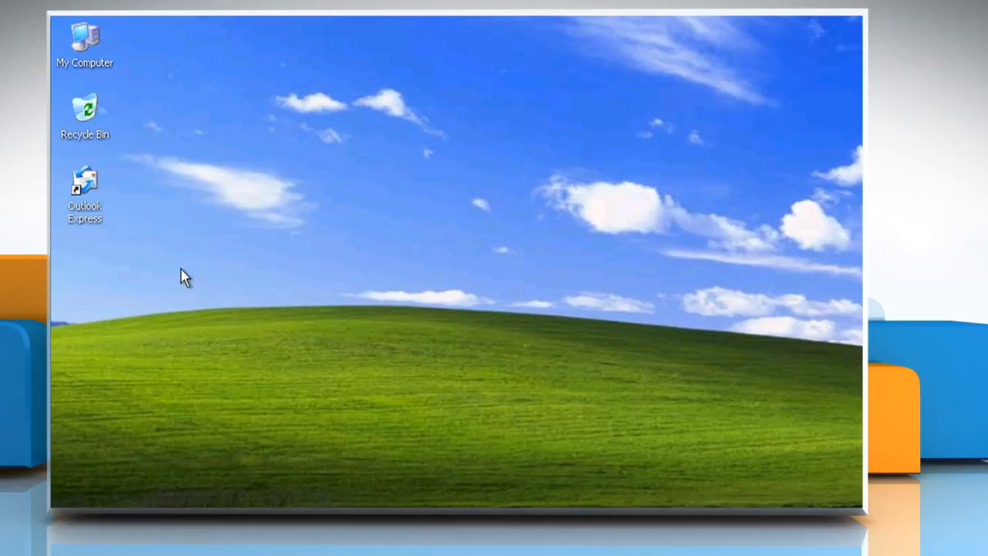
Step: Launch Outlook Express from its desktop shortcut's context menu
{"action": "right_click", "coordinate": [84, 185]}
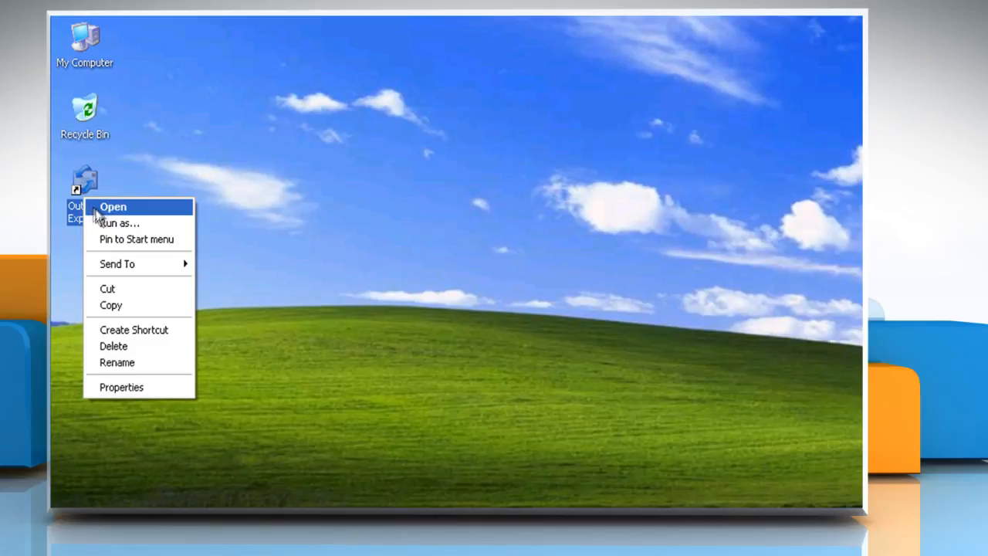
{"action": "left_click", "coordinate": [113, 207]}
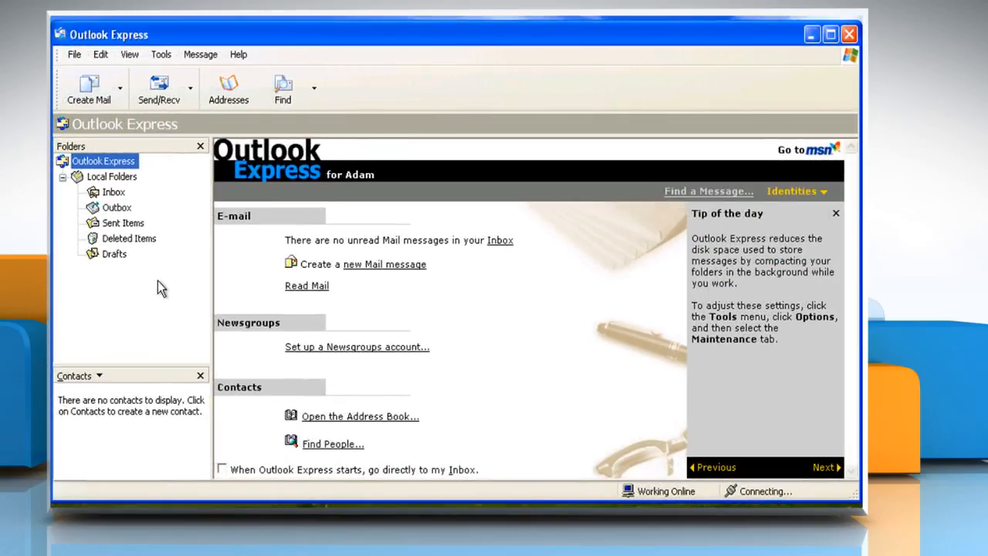
Step: Bring up the Properties of the pop.gmail.com account from Tools > Accounts
{"action": "left_click", "coordinate": [161, 54]}
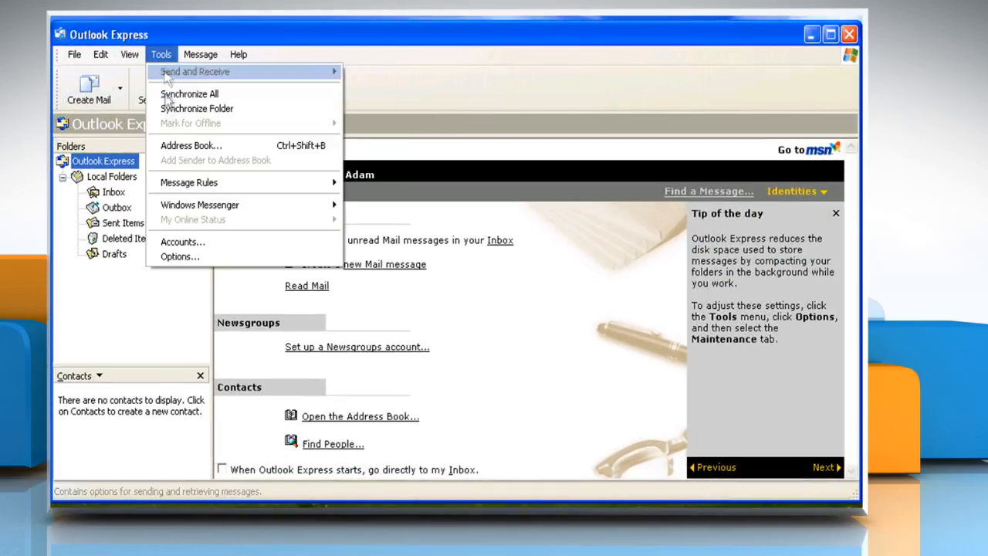
{"action": "left_click", "coordinate": [183, 242]}
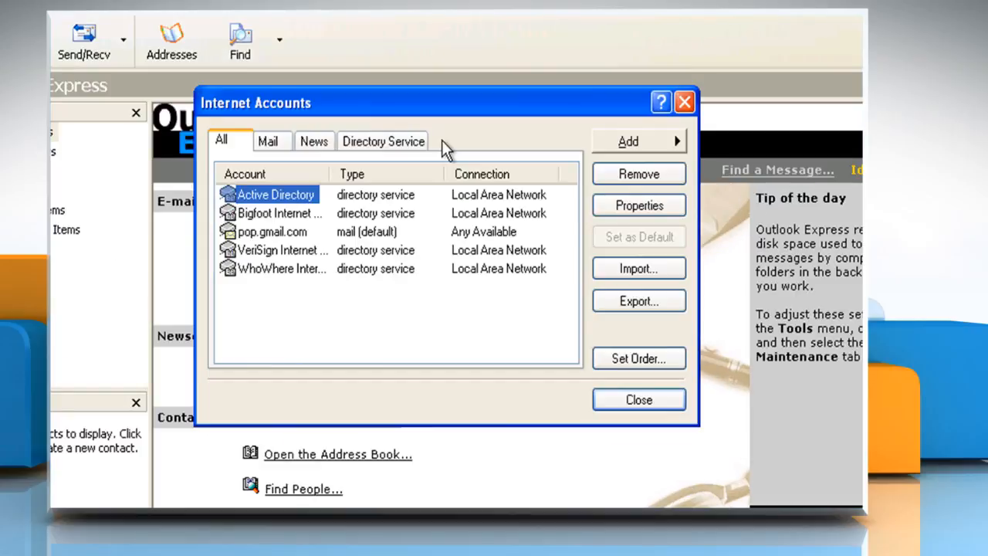
{"action": "left_click", "coordinate": [638, 205]}
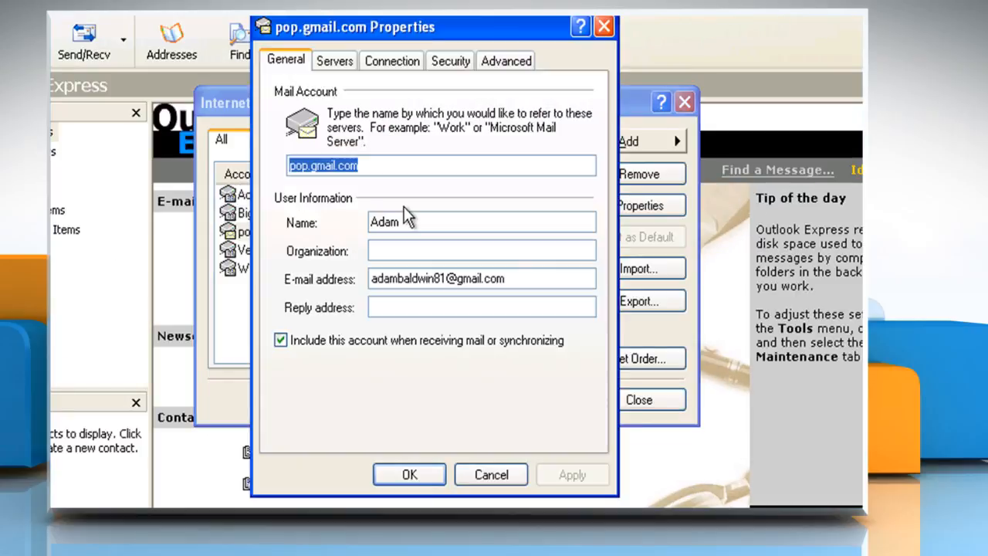
{"action": "mouse_move", "coordinate": [505, 61]}
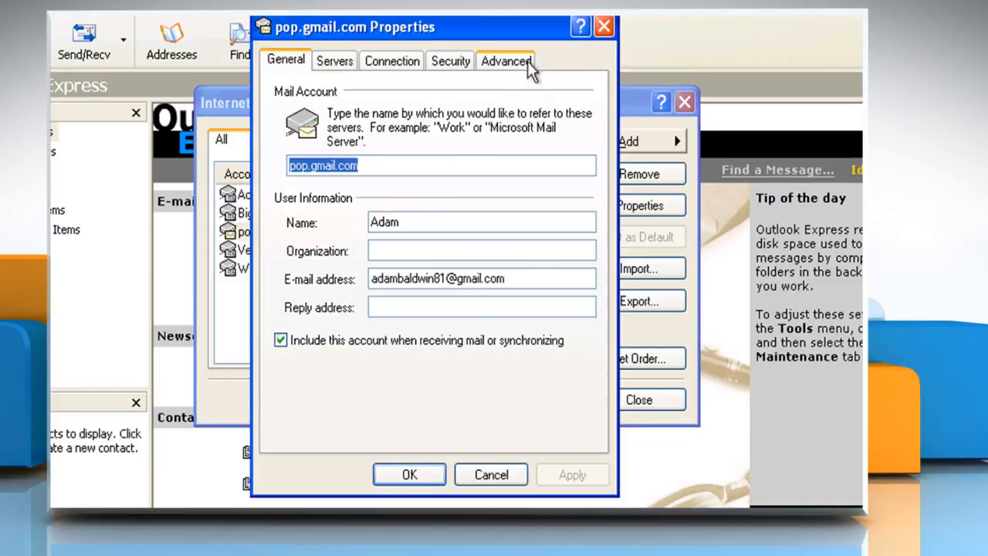
Step: Set the outgoing mail (SMTP) port to 587 on the Advanced settings, save, and close the accounts list
{"action": "left_click", "coordinate": [505, 60]}
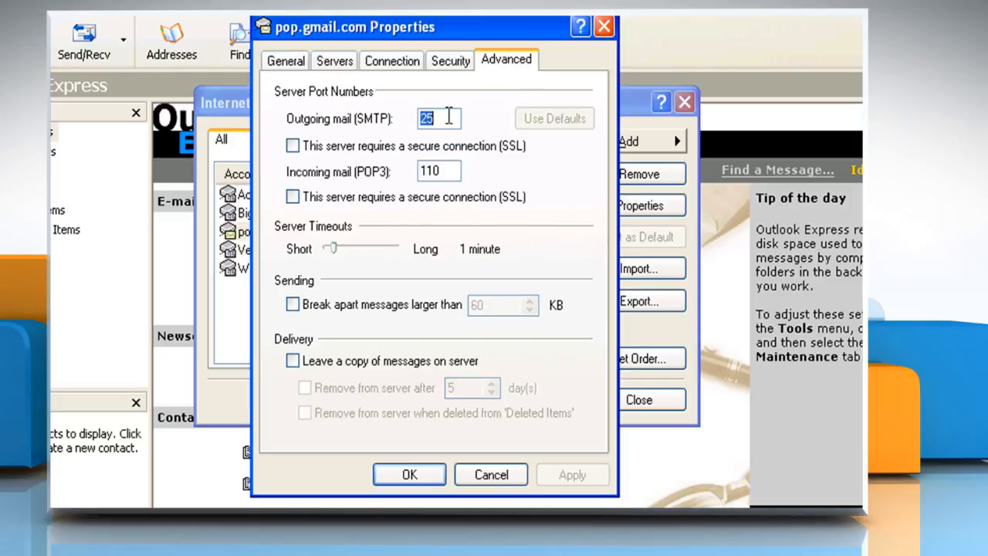
{"action": "type", "text": "5"}
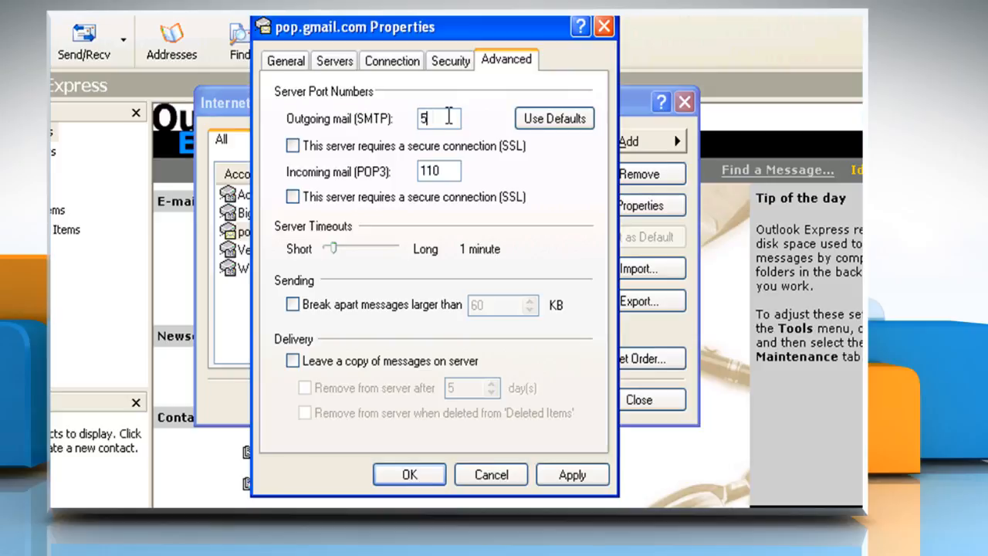
{"action": "type", "text": "87"}
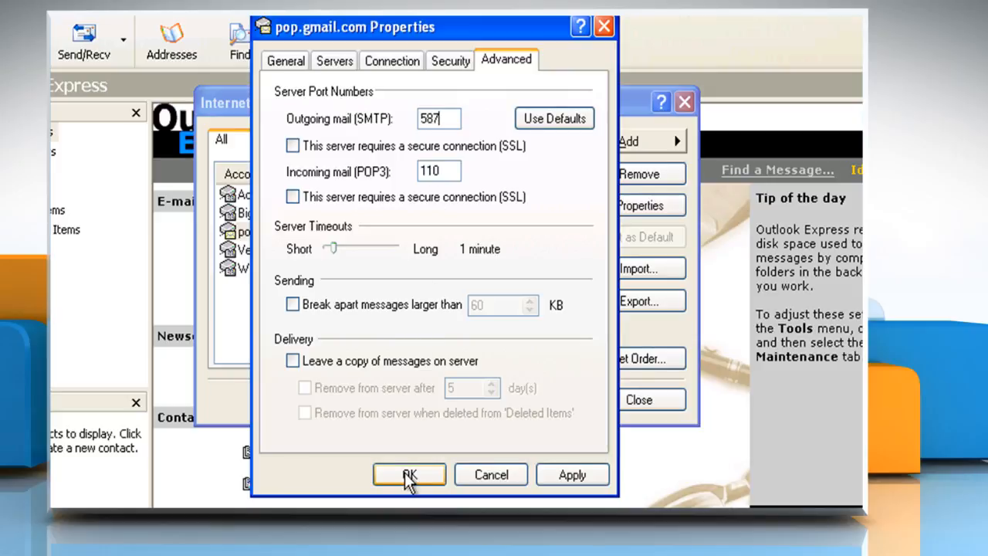
{"action": "left_click", "coordinate": [409, 474]}
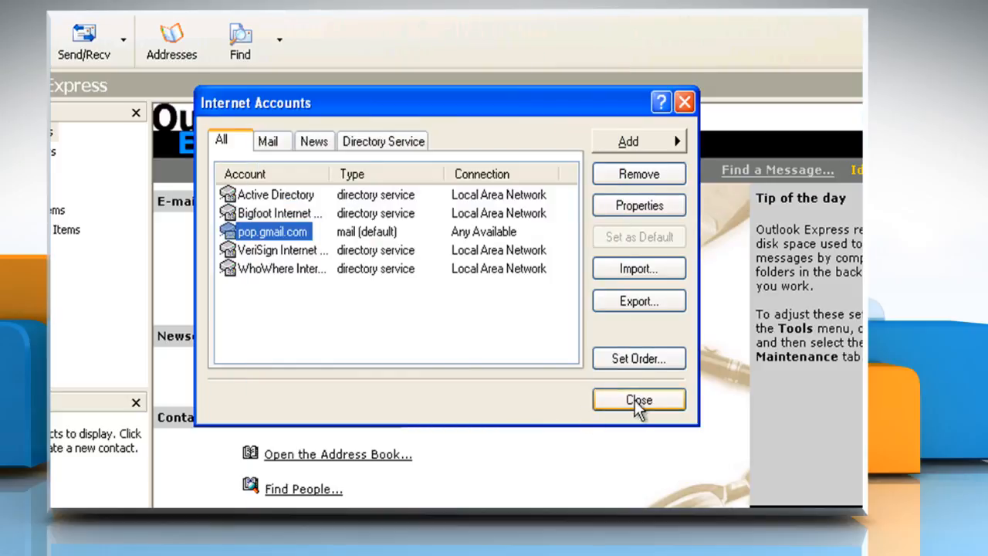
{"action": "left_click", "coordinate": [639, 400]}
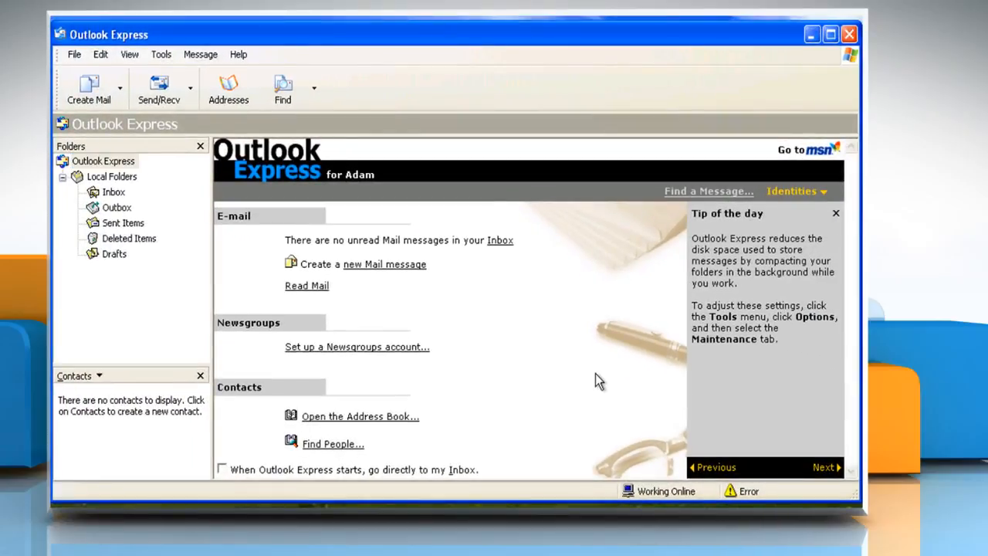